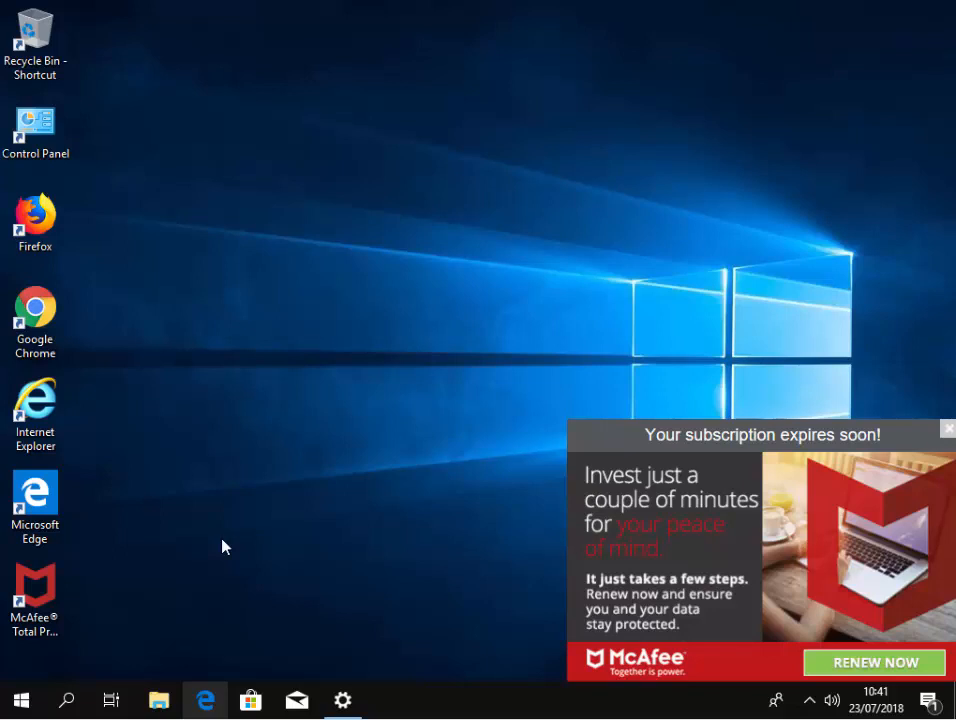
Step: Launch the Windows Settings app from the taskbar gear icon
{"action": "left_click", "coordinate": [342, 699]}
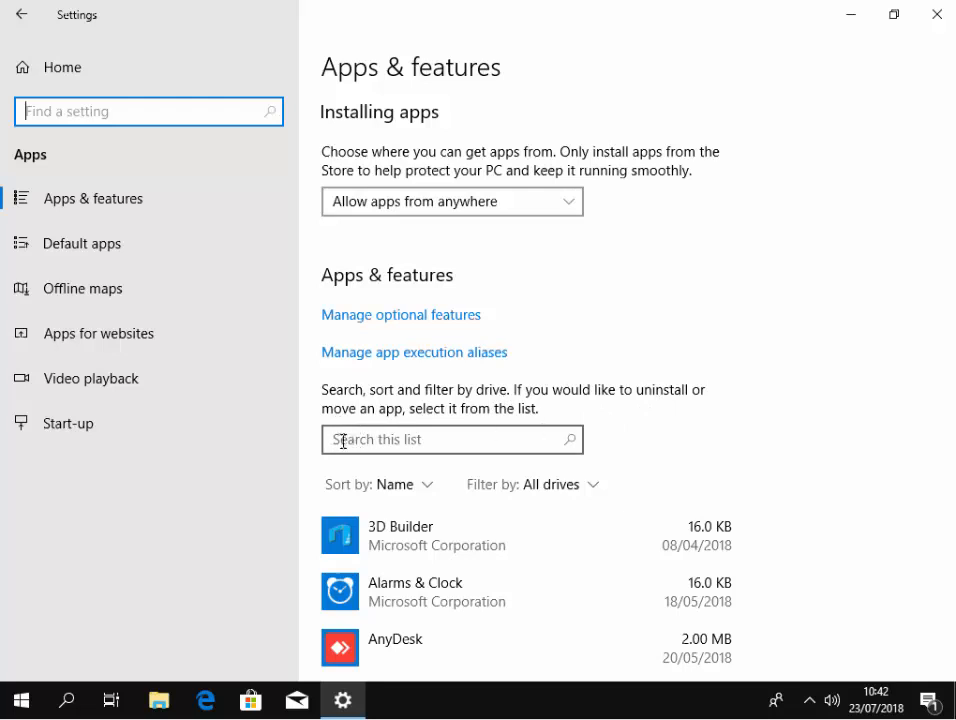
{"action": "type", "text": "mca"}
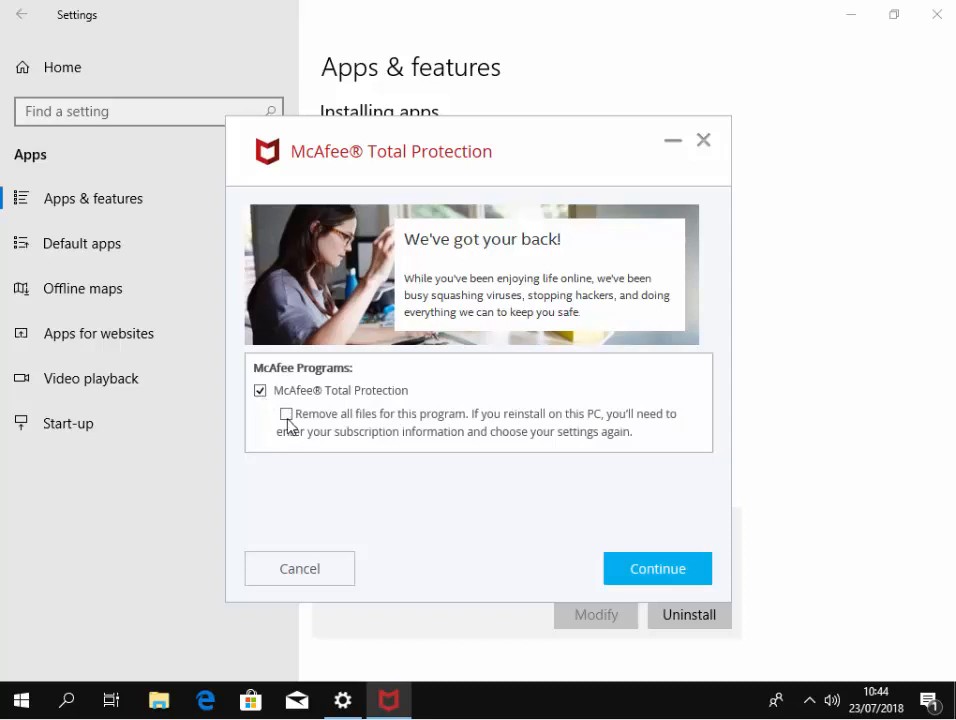
Step: Confirm McAfee Total Protection is selected and continue with its removal
{"action": "left_click", "coordinate": [657, 568]}
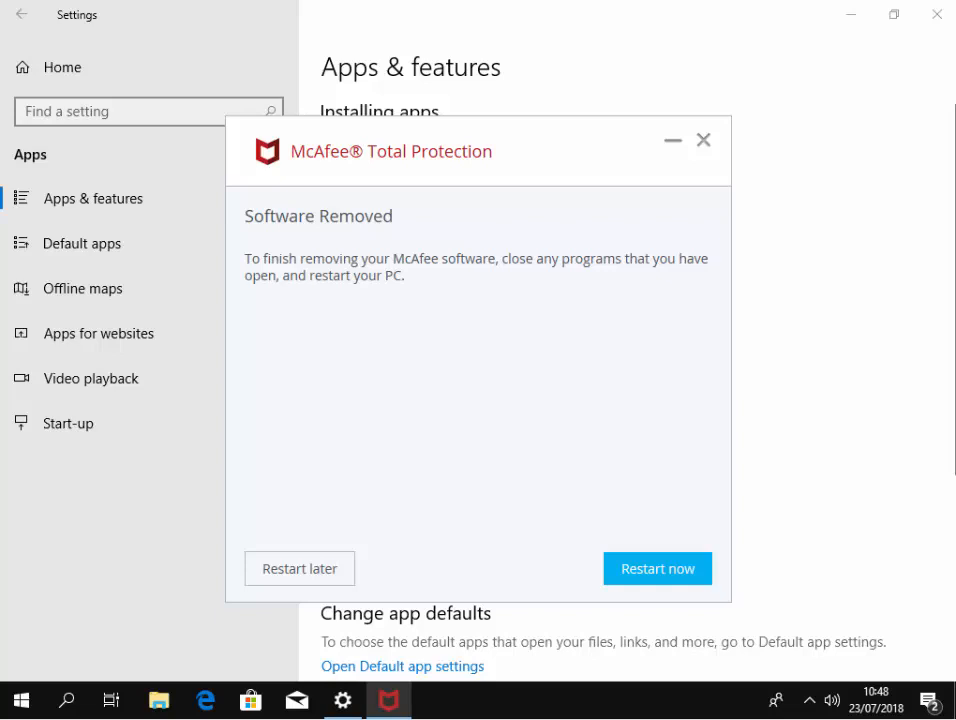
{"action": "mouse_move", "coordinate": [386, 283]}
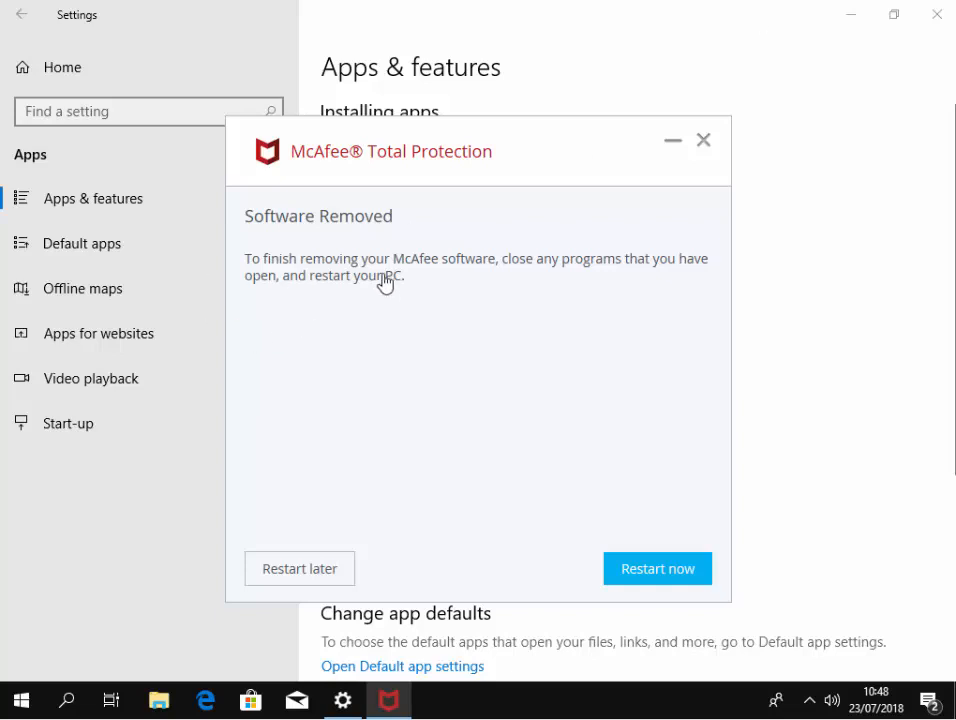
Step: Choose Restart later in the McAfee Total Protection uninstaller
{"action": "left_click", "coordinate": [299, 568]}
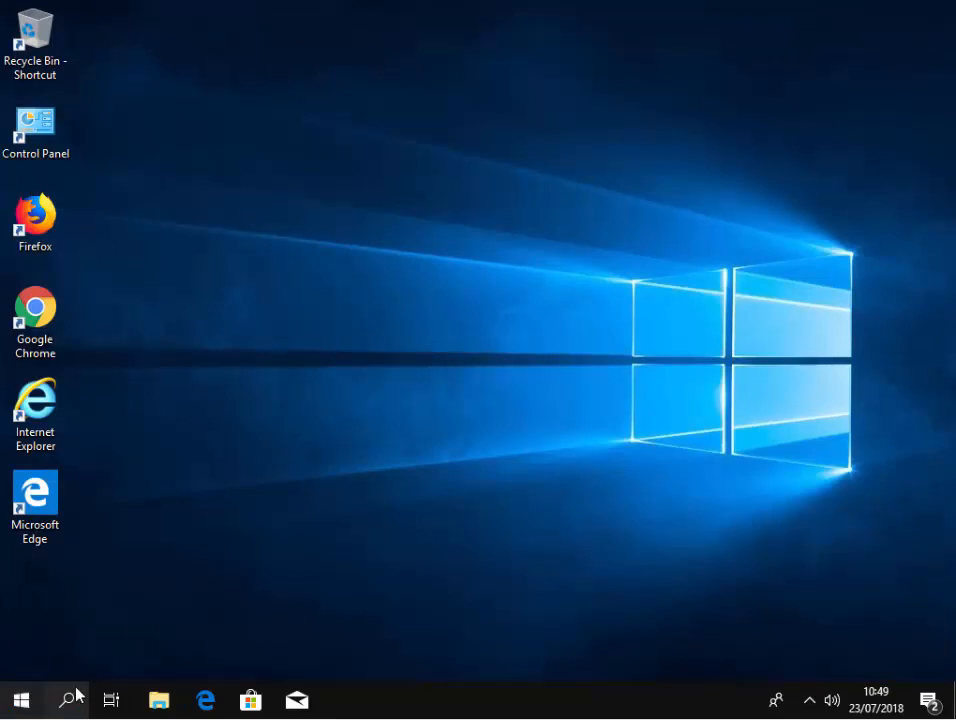
Step: Bring up the Start menu to reach the power options
{"action": "left_click", "coordinate": [21, 699]}
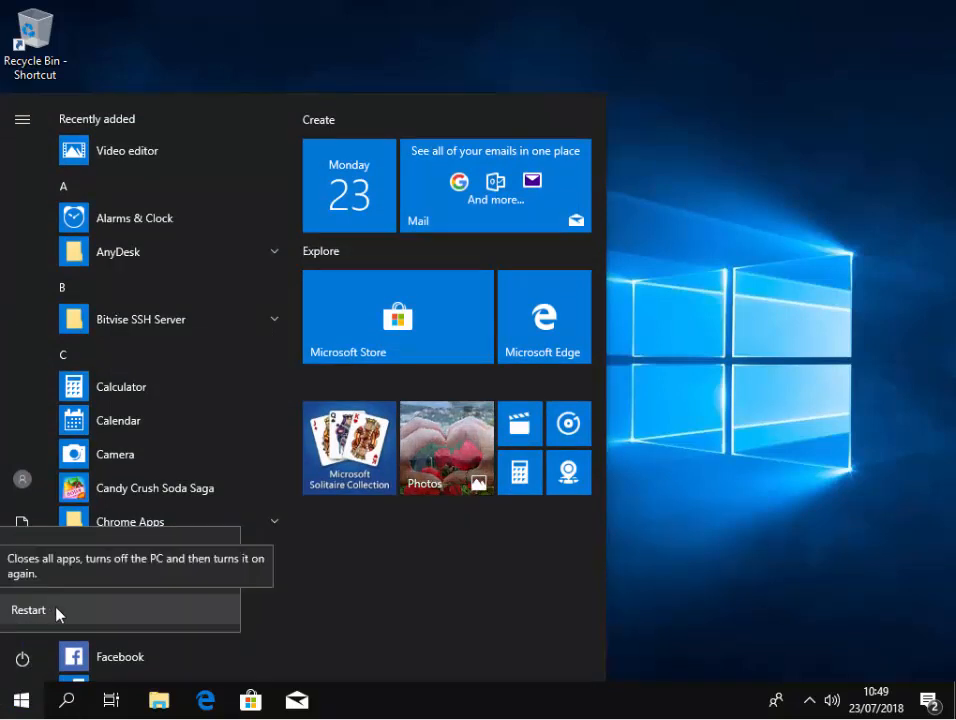